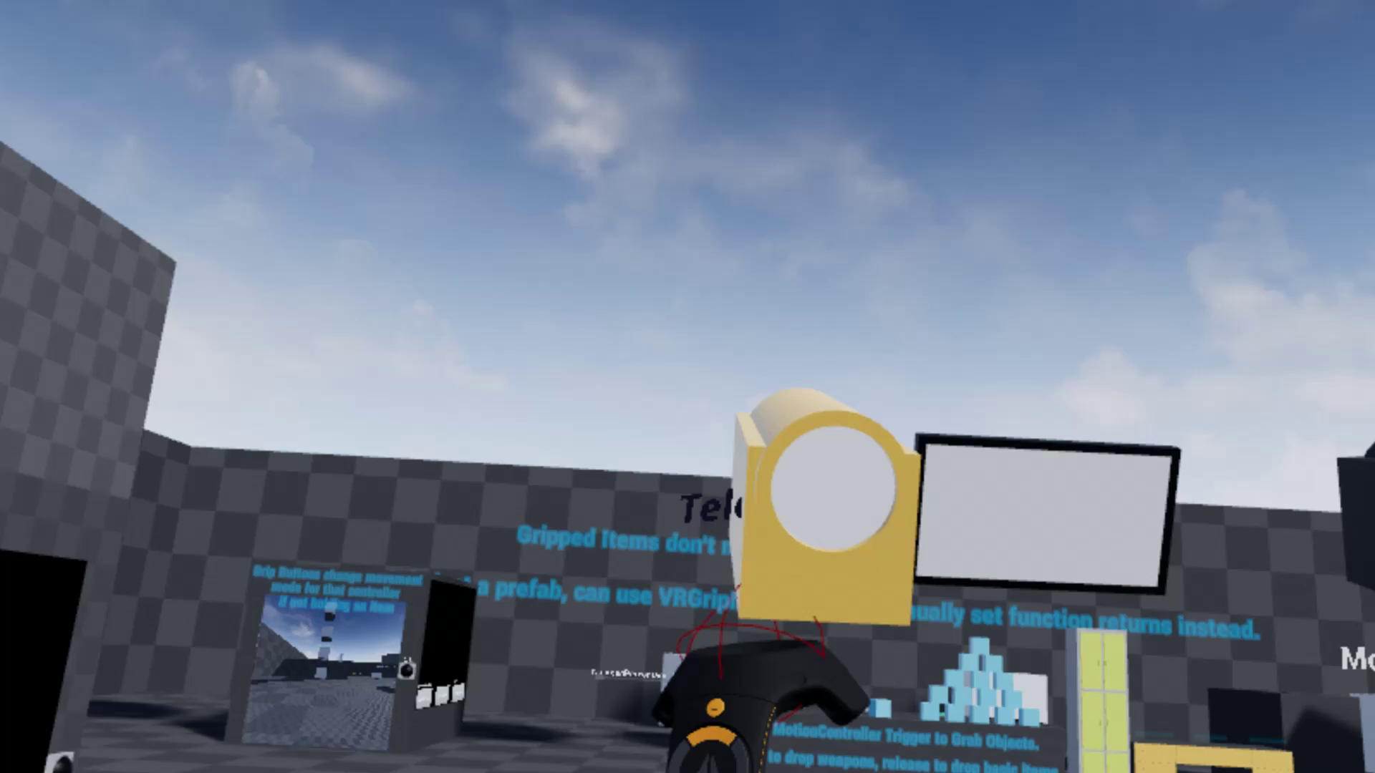
mouse_move(687, 387)
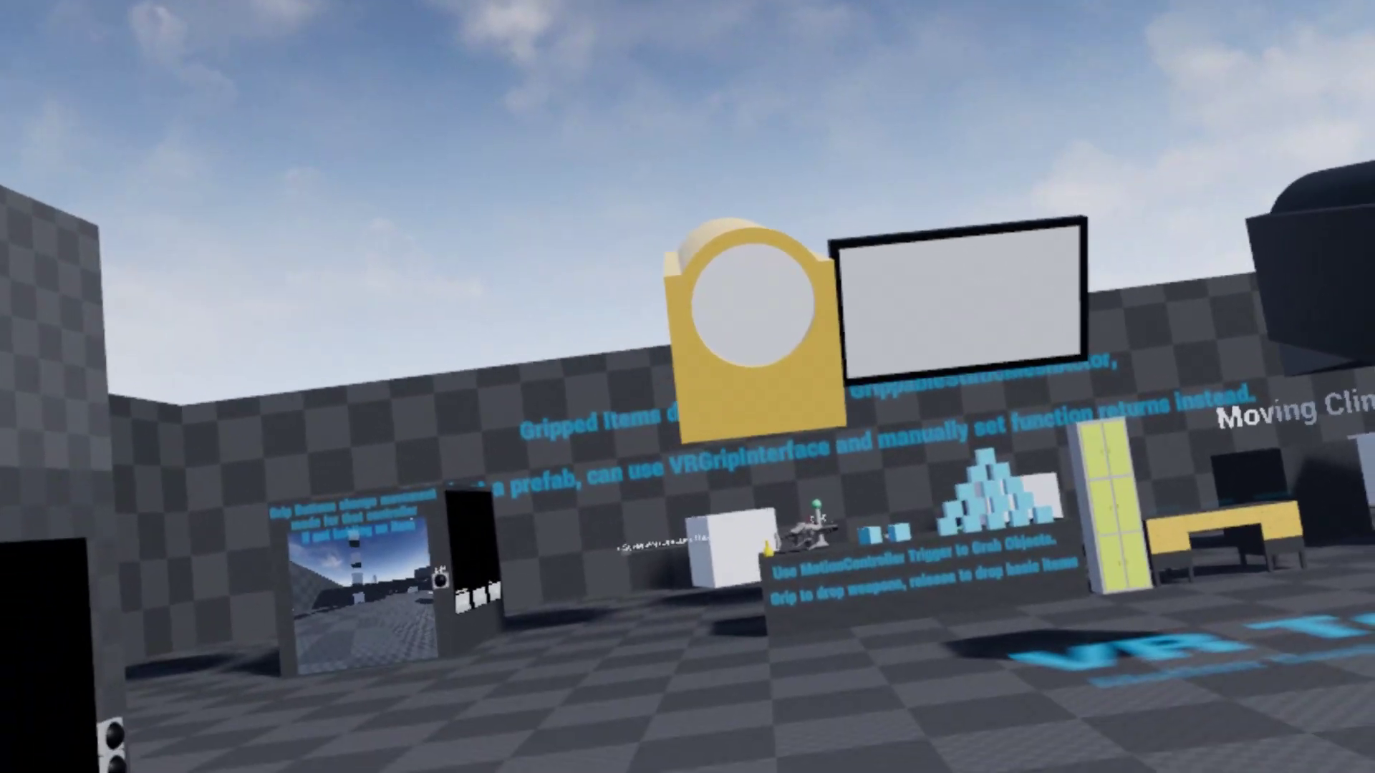